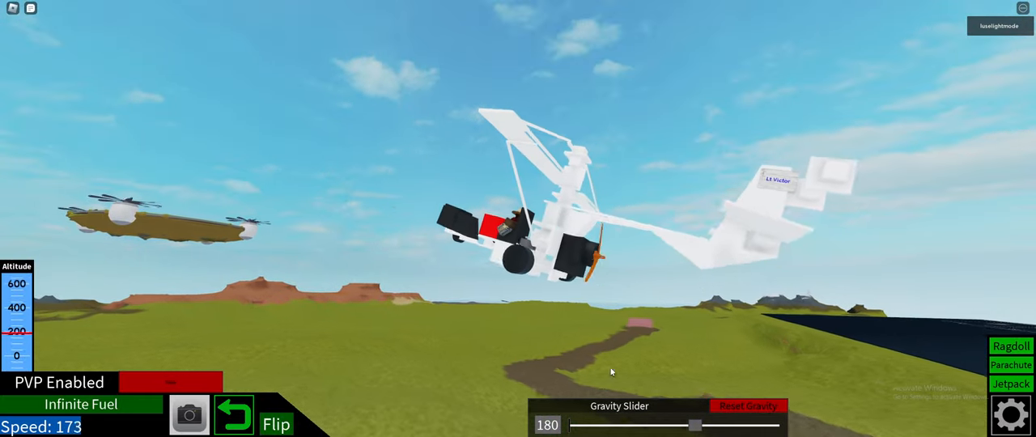
Step: Drag the camera to follow the biplane through its climbs and banked turns
drag(695, 424, 701, 424)
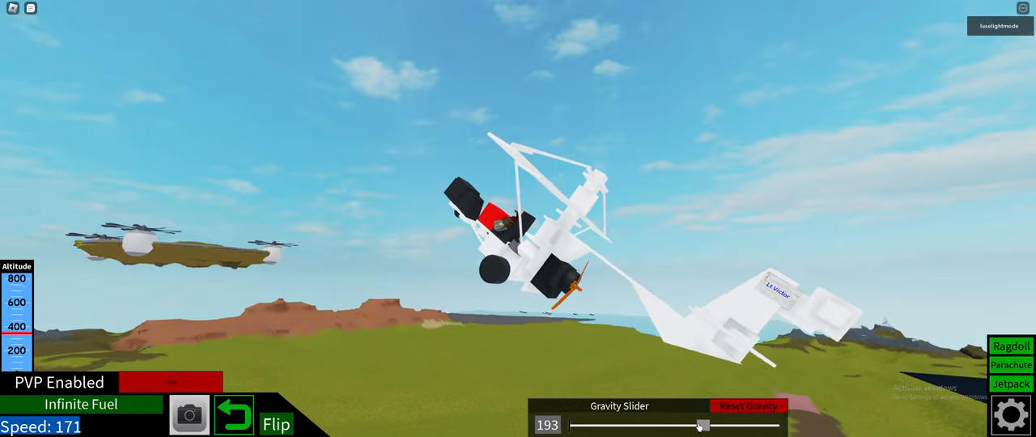
drag(699, 424, 720, 424)
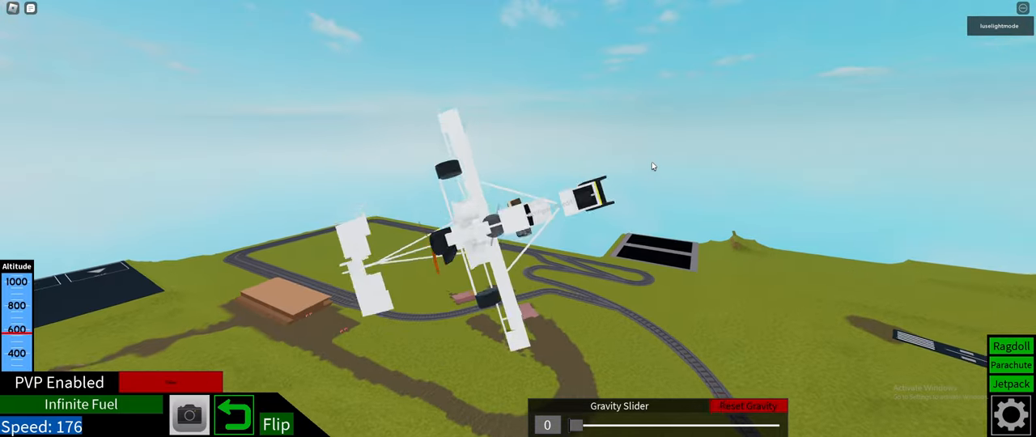
drag(576, 424, 618, 424)
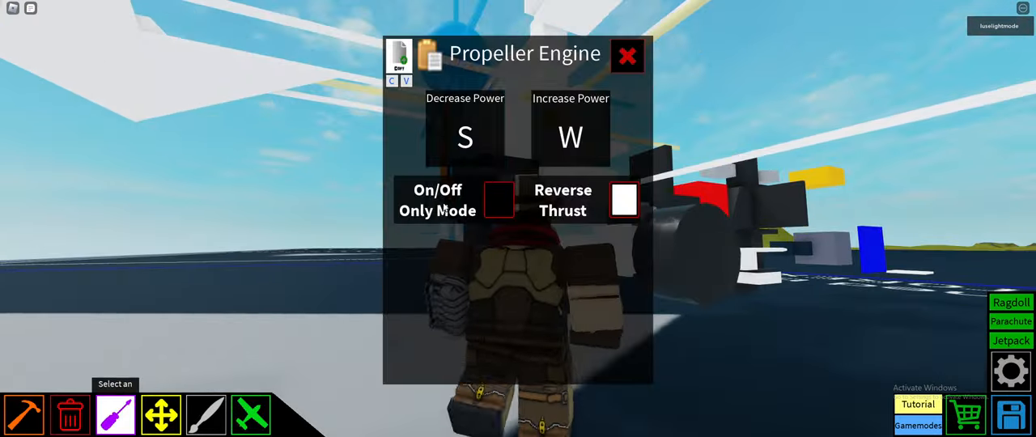
Step: Dismiss the Propeller Engine settings panel after reviewing power keys and thrust
click(628, 55)
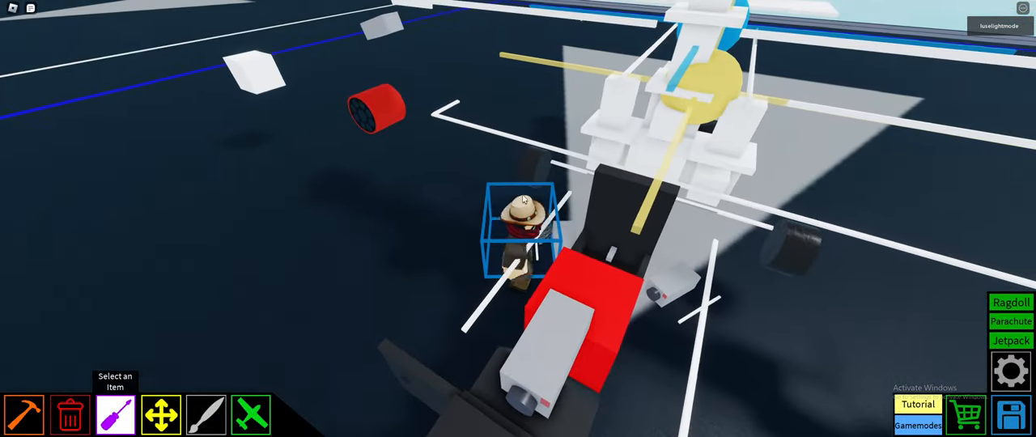